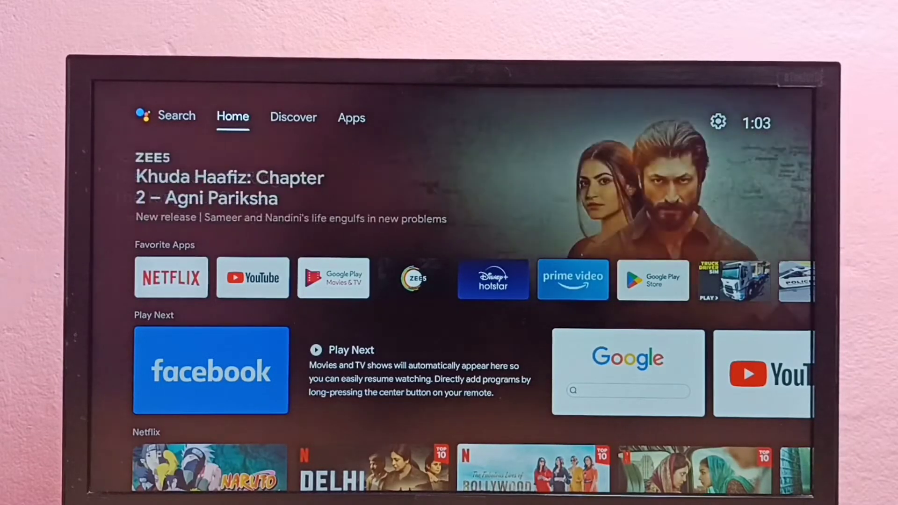
- Move from the Home tab to the Apps tab to show installed apps
{"action": "left_click", "coordinate": [293, 117]}
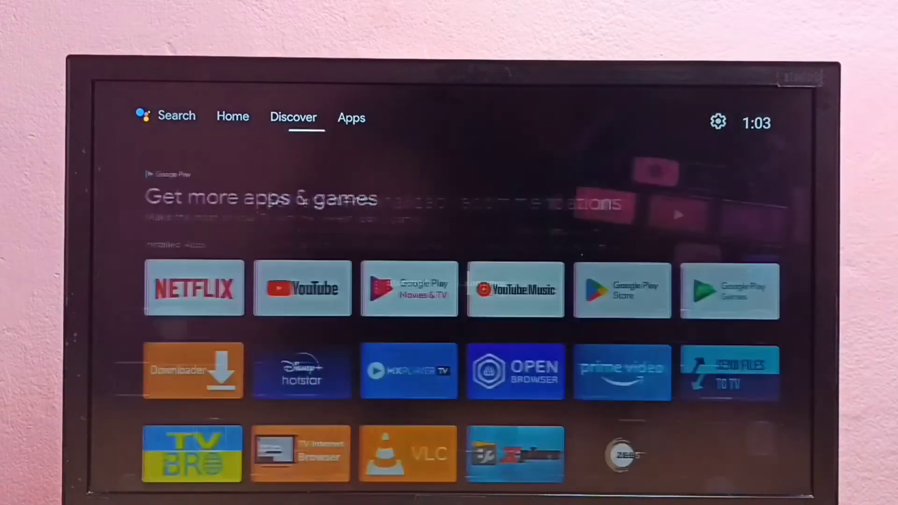
- Open Settings and scroll the Apps page down to the Permissions options
{"action": "left_click", "coordinate": [717, 122]}
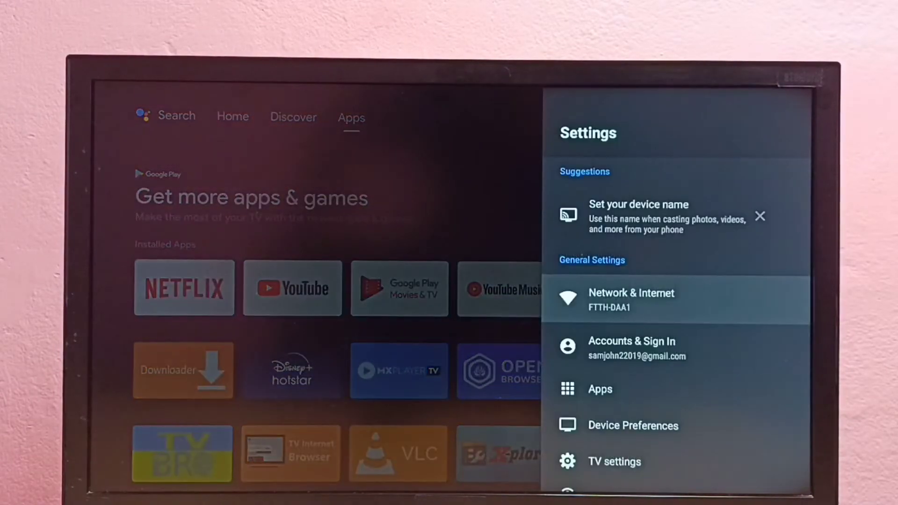
{"action": "scroll", "scroll_direction": "down", "scroll_amount": 3}
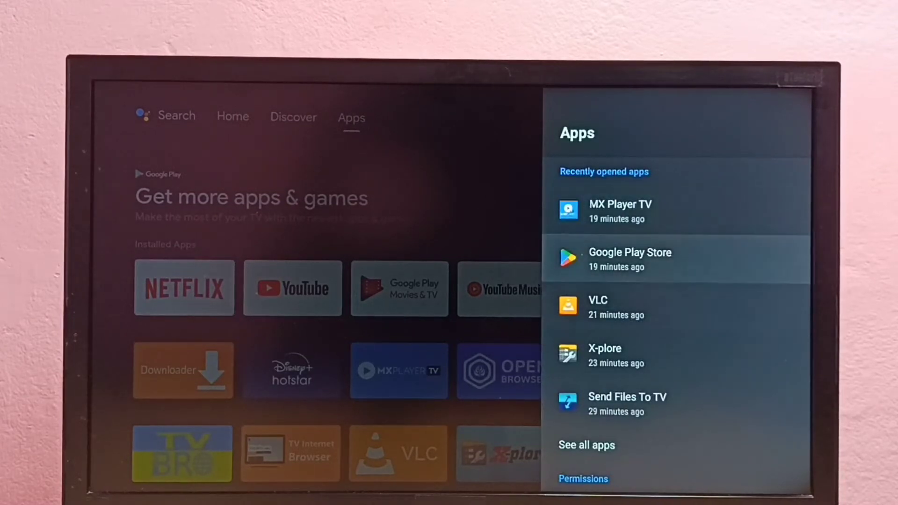
{"action": "scroll", "scroll_direction": "down", "scroll_amount": 3}
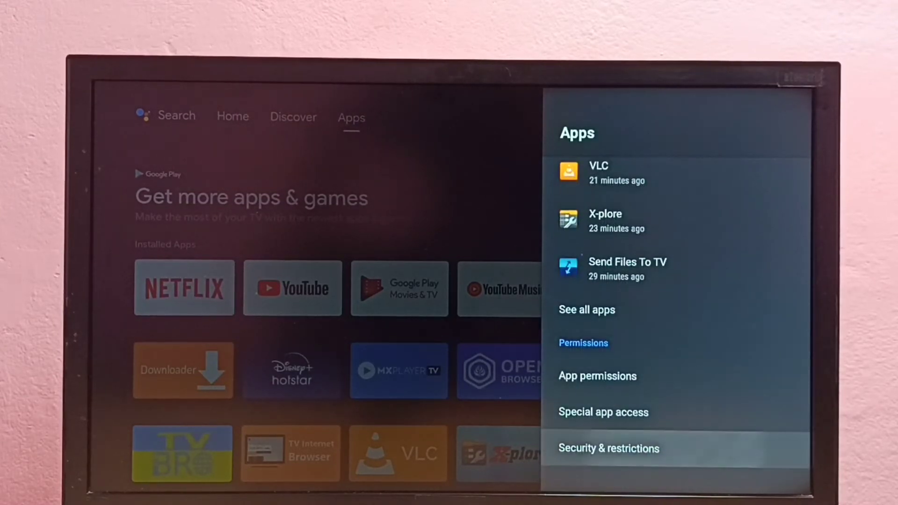
- Open Security & restrictions, then Unknown sources, and allow X-plore
{"action": "left_click", "coordinate": [607, 448]}
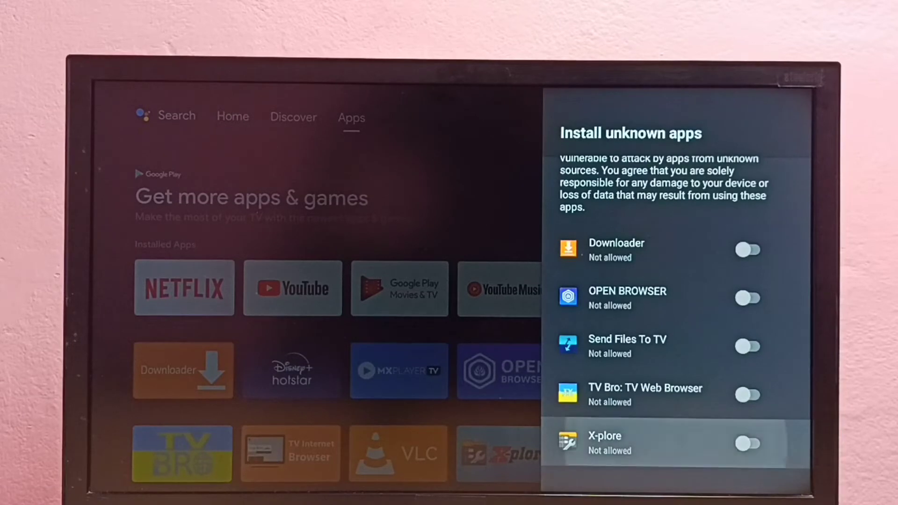
{"action": "left_click", "coordinate": [754, 452]}
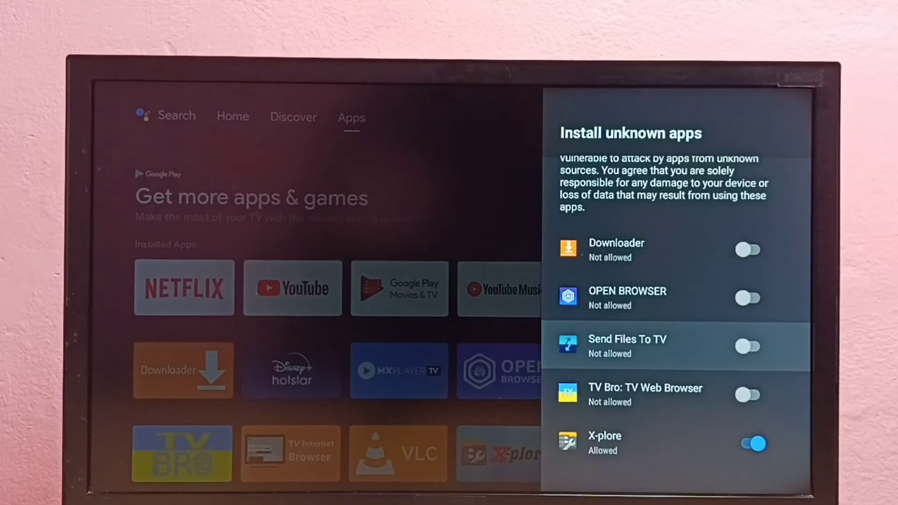
- Go back to the Security & restrictions page
{"action": "left_click", "coordinate": [748, 347]}
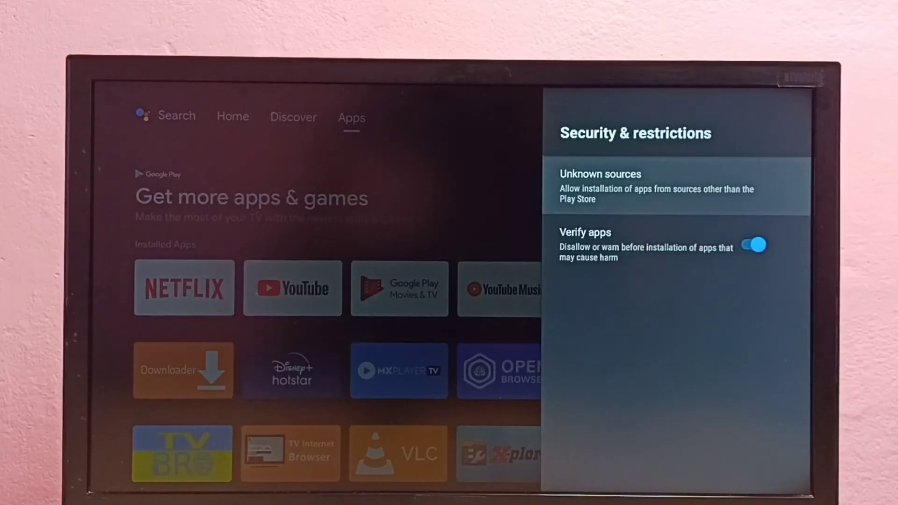
- Switch the Verify apps toggle off
{"action": "key", "text": "down"}
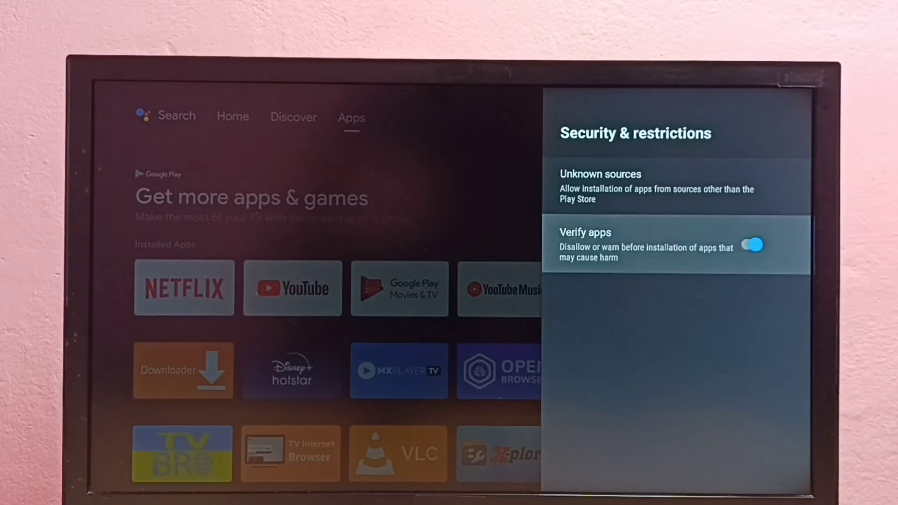
{"action": "left_click", "coordinate": [752, 246]}
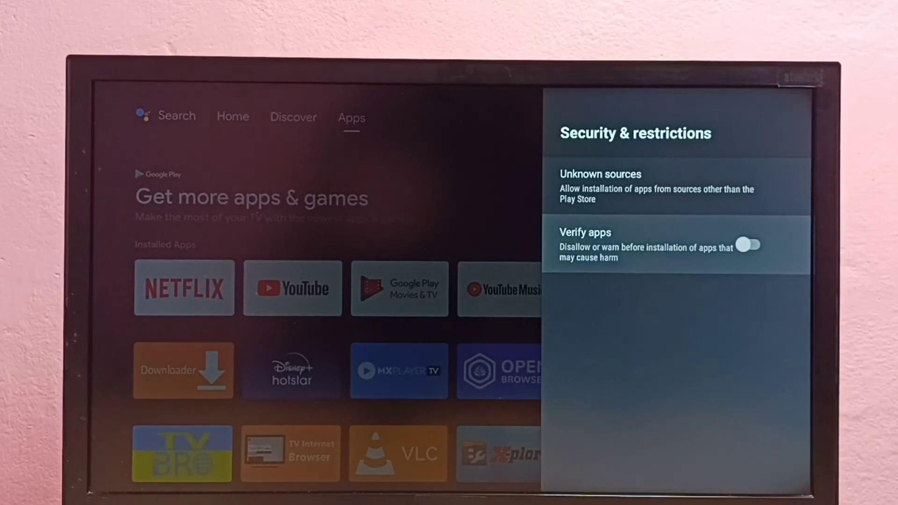